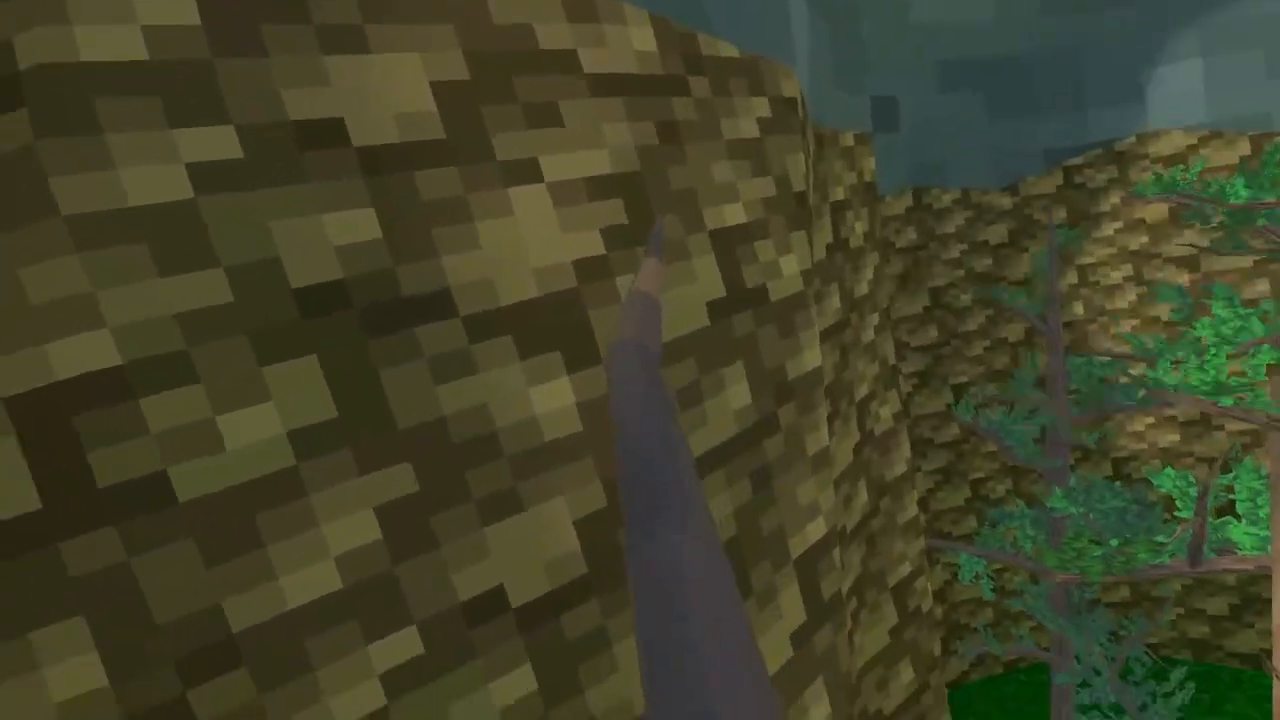
mouse_move(640, 360)
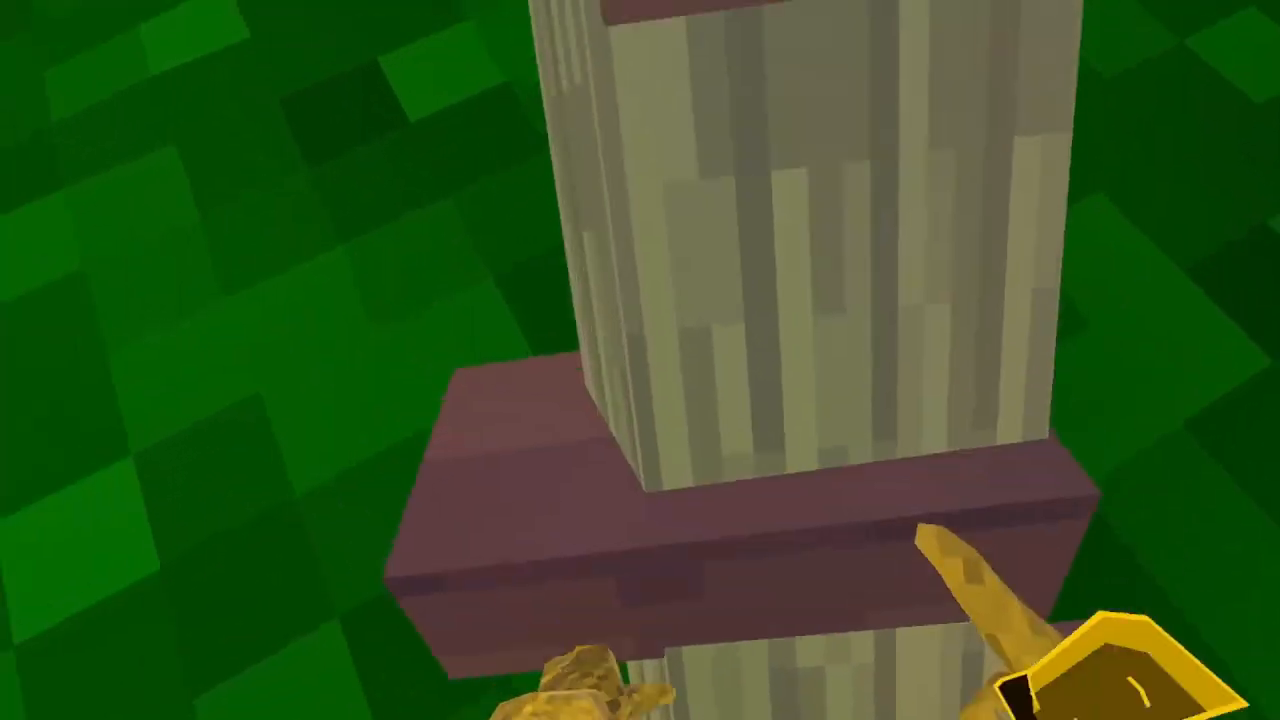
mouse_move(640, 360)
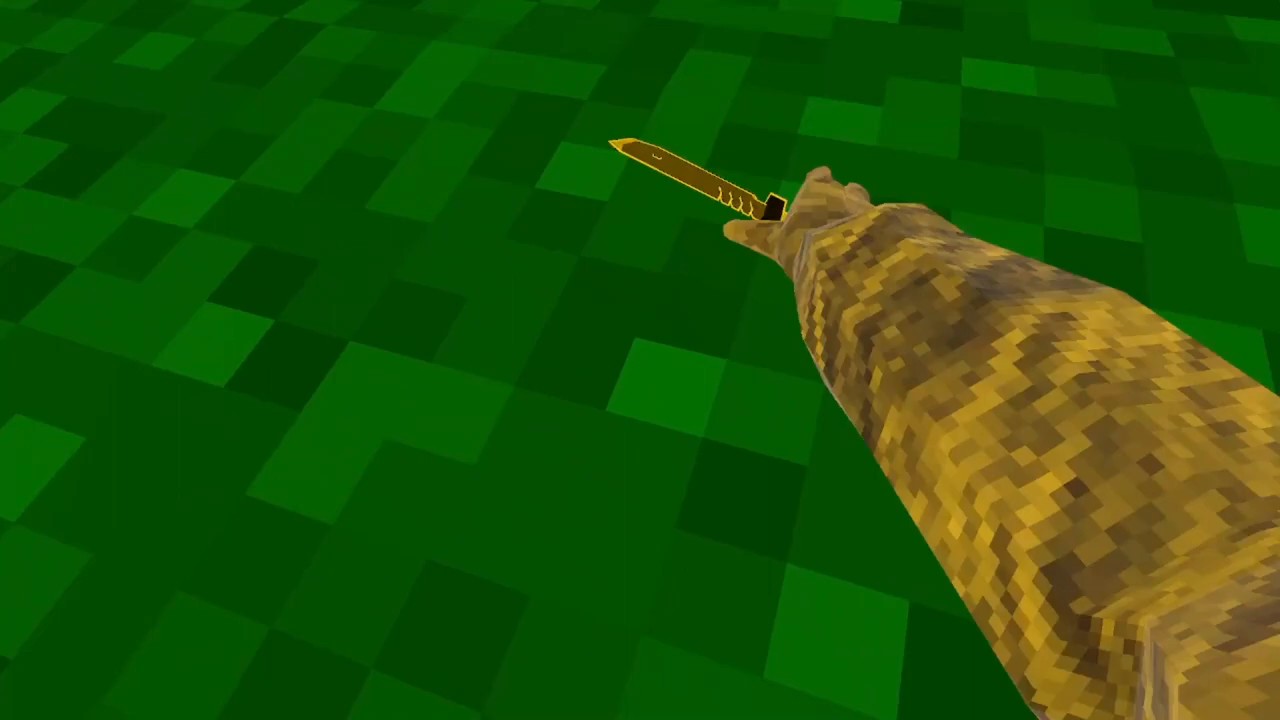
mouse_move(640, 360)
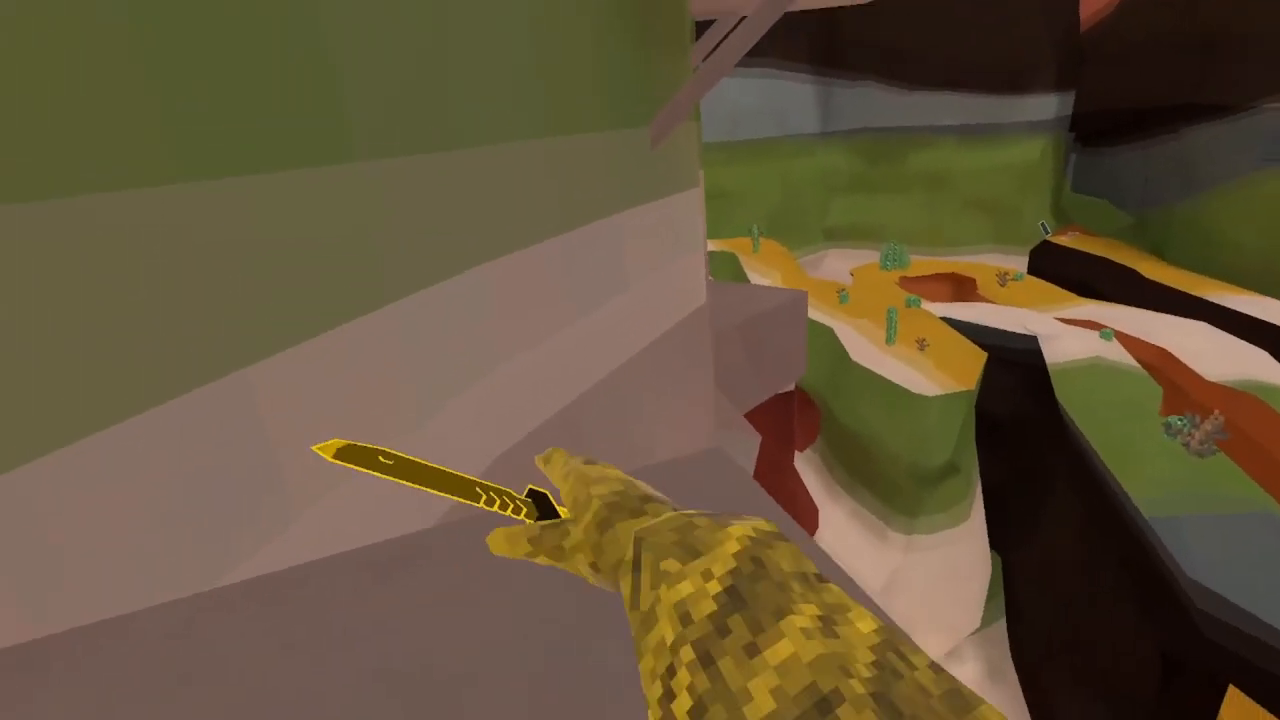
mouse_move(640, 360)
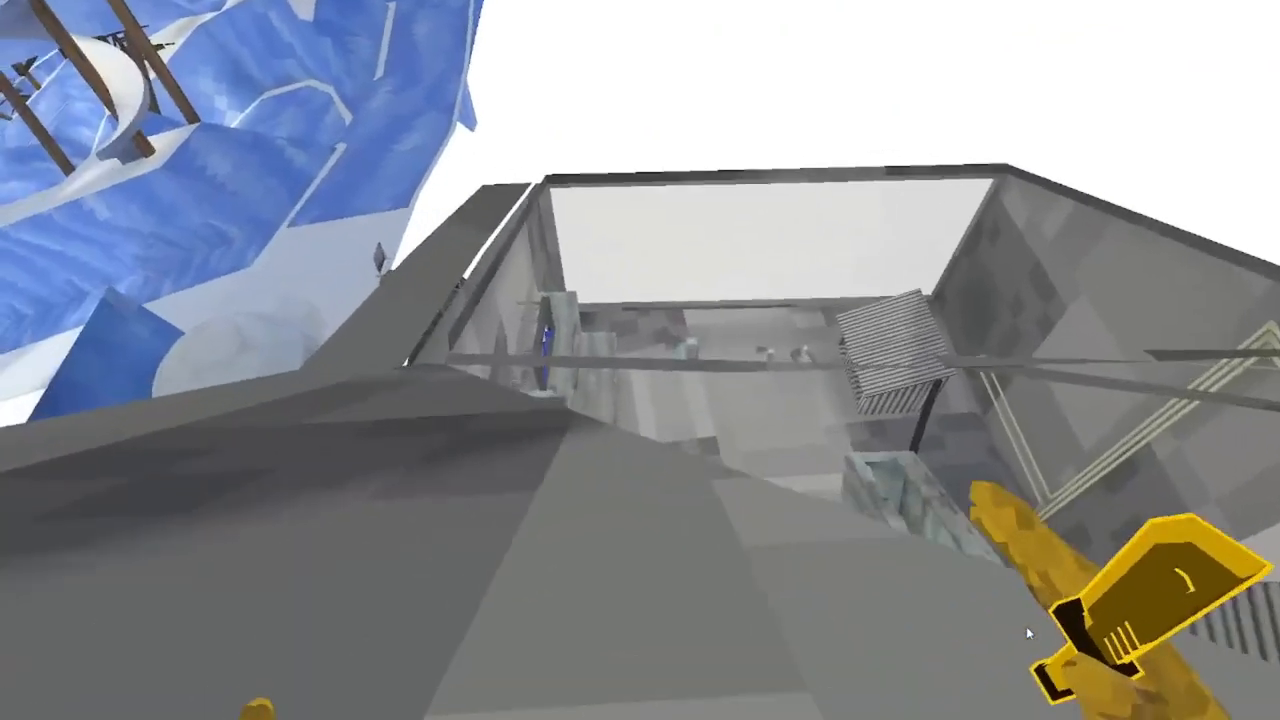
mouse_move(1030, 630)
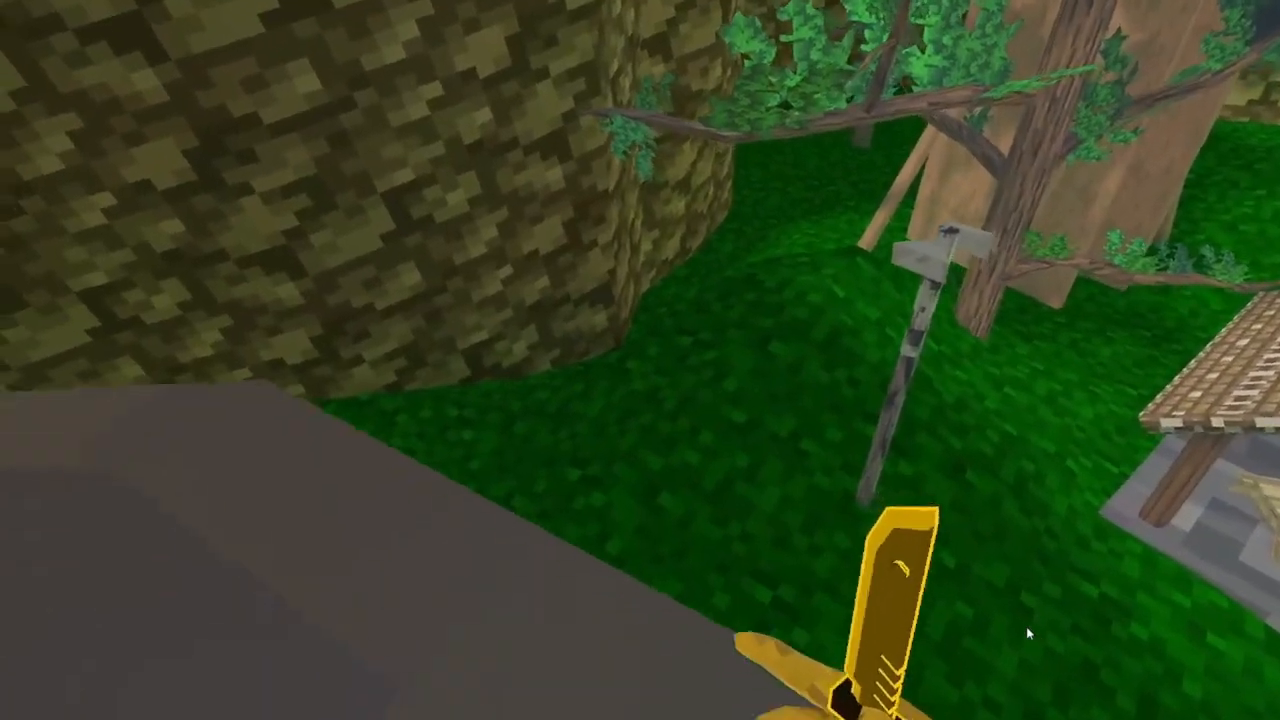
mouse_move(1030, 632)
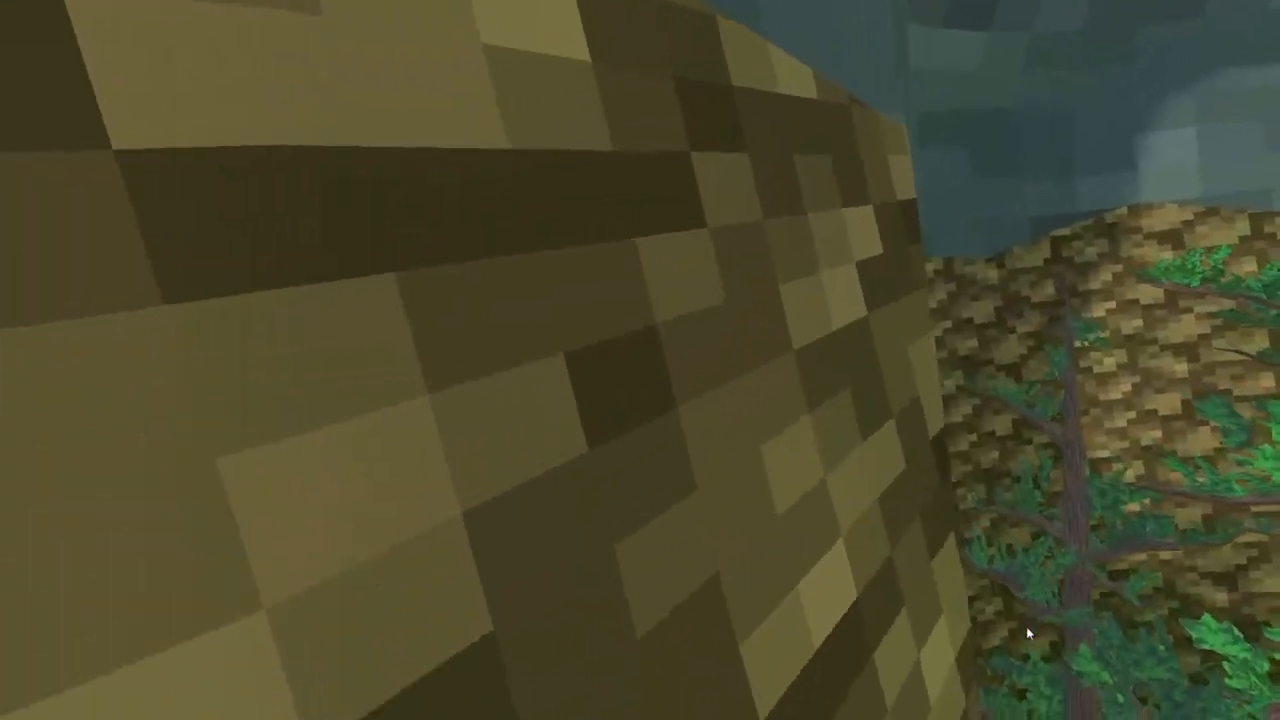